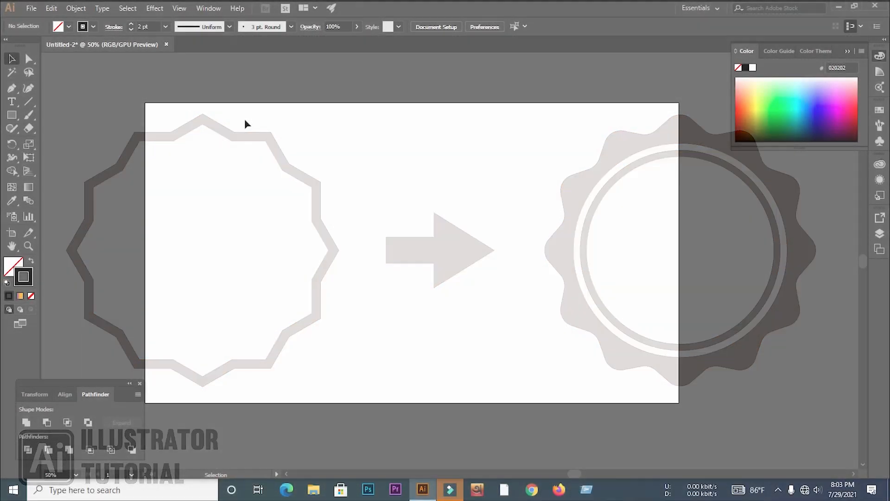
Step: Activate the Star Tool from the shape tool group
{"action": "left_click", "coordinate": [12, 115]}
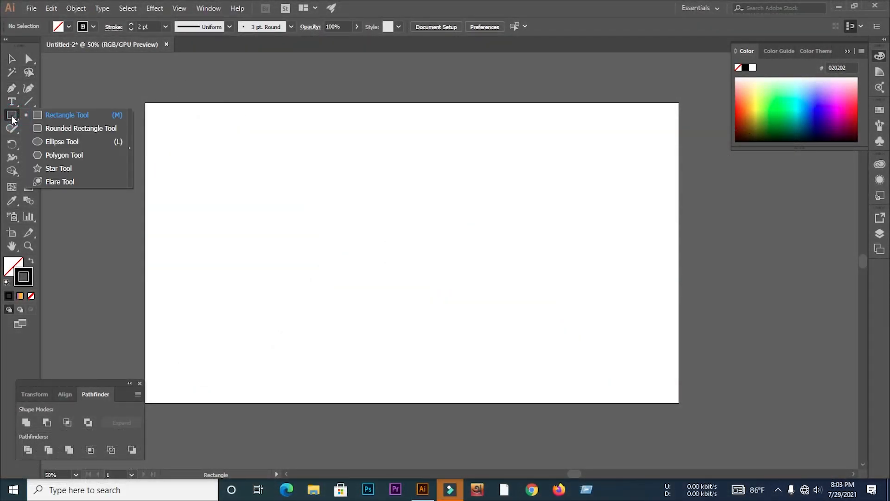
{"action": "left_click", "coordinate": [58, 168]}
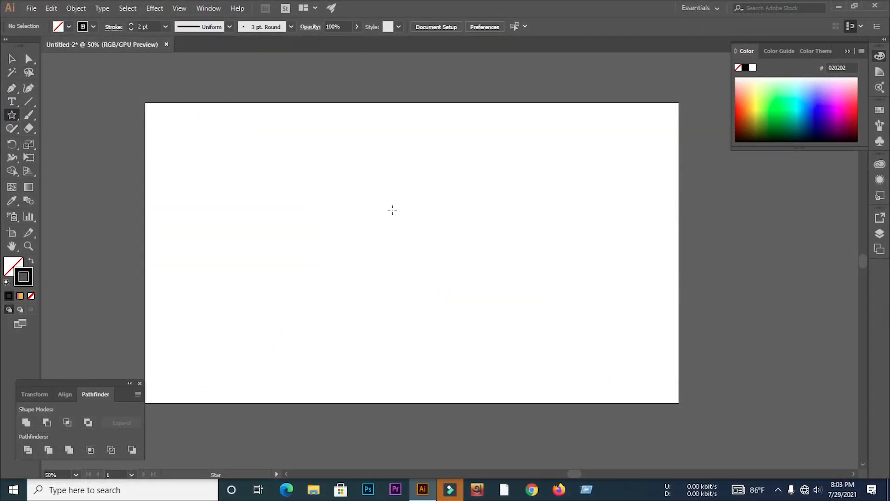
Step: Start a new star on the artboard: Radius 1 100 px, Radius 2 84 px, 12 points
{"action": "left_click", "coordinate": [392, 210]}
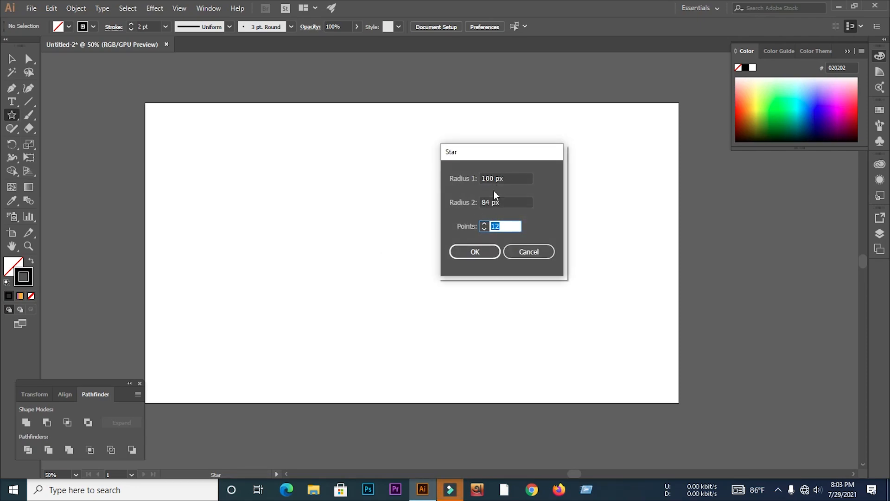
{"action": "mouse_move", "coordinate": [481, 195]}
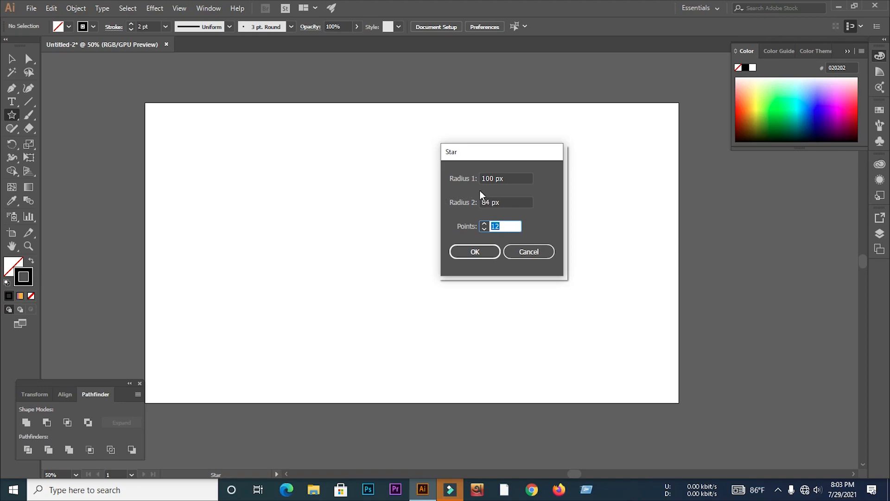
{"action": "mouse_move", "coordinate": [467, 236]}
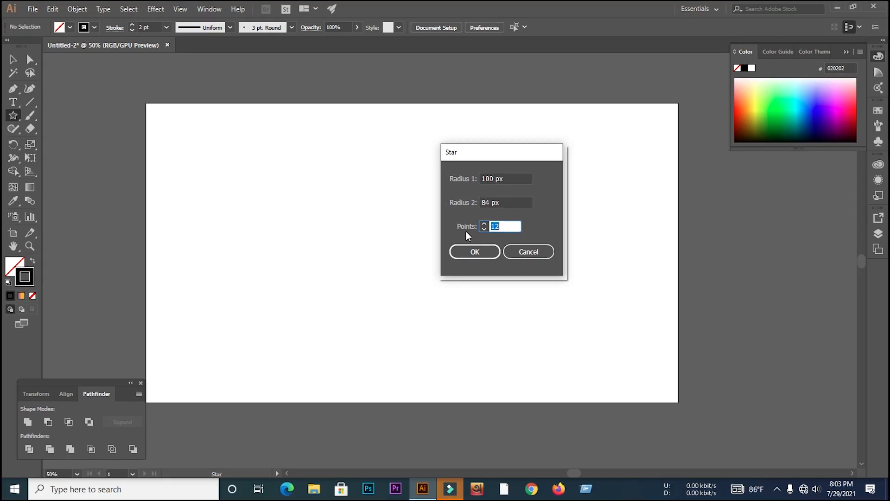
{"action": "mouse_move", "coordinate": [475, 251]}
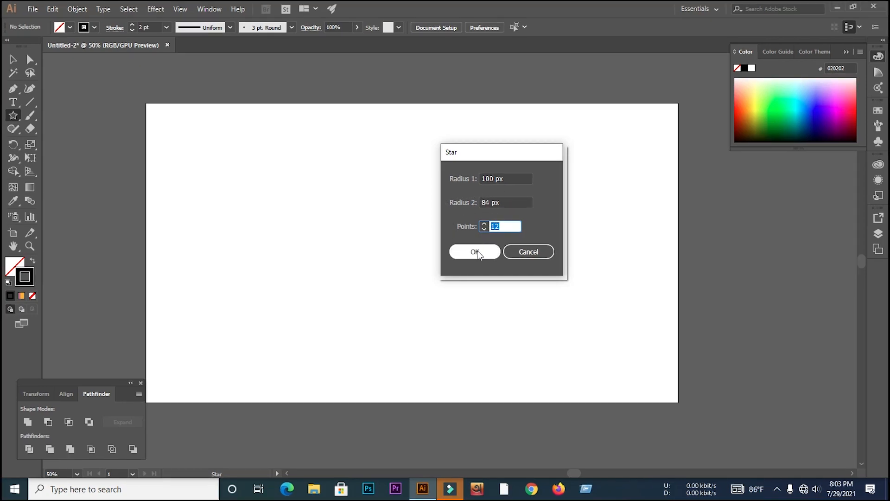
Step: Create the 12-point star, round its points into waves and fill it solid black
{"action": "left_click", "coordinate": [474, 251]}
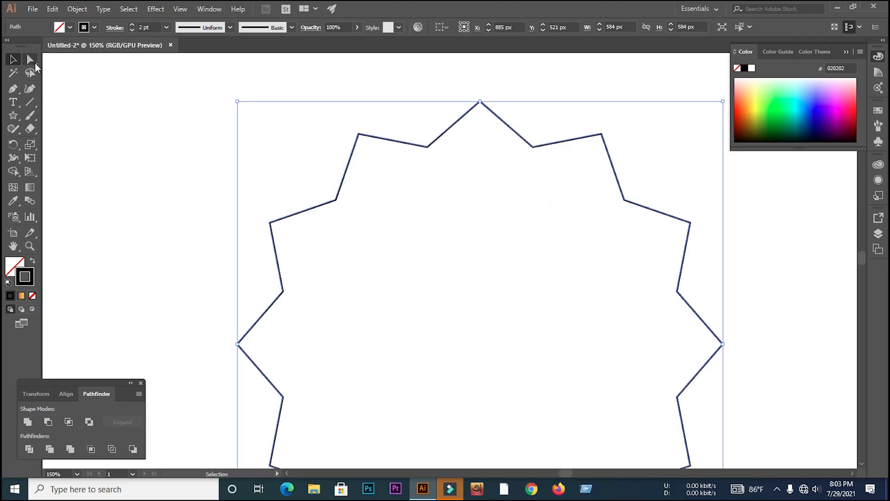
{"action": "left_click", "coordinate": [30, 59]}
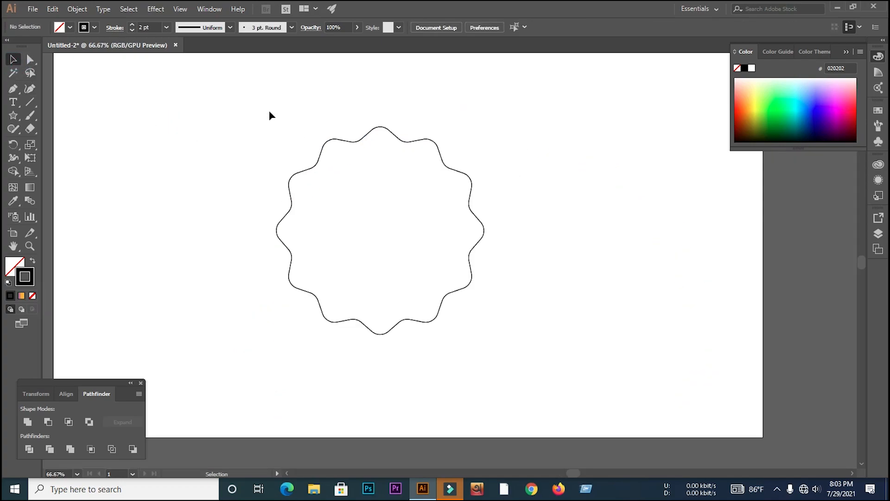
{"action": "left_click", "coordinate": [380, 230]}
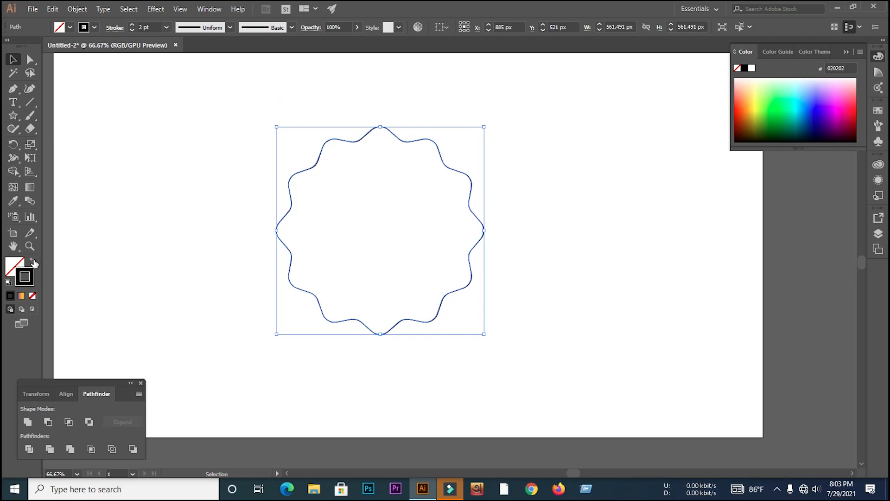
{"action": "left_click", "coordinate": [13, 266]}
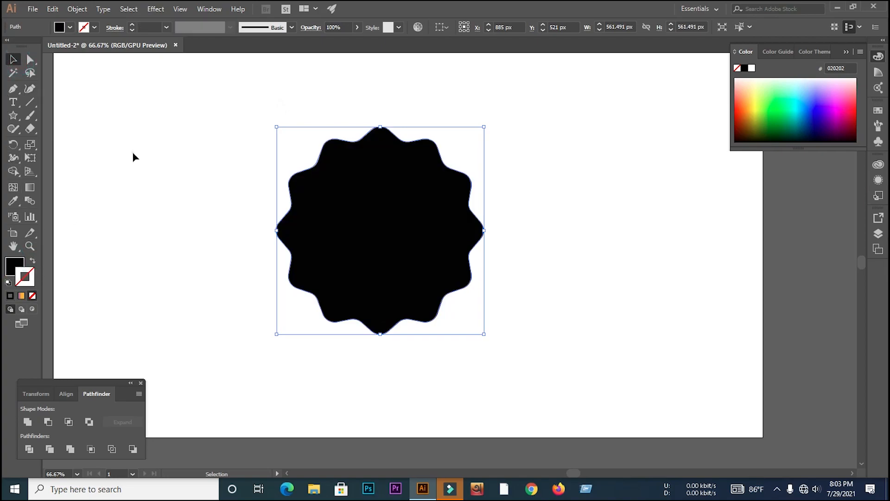
Step: Draw a salmon-pink filled circle centred on the black wavy badge
{"action": "left_click", "coordinate": [13, 116]}
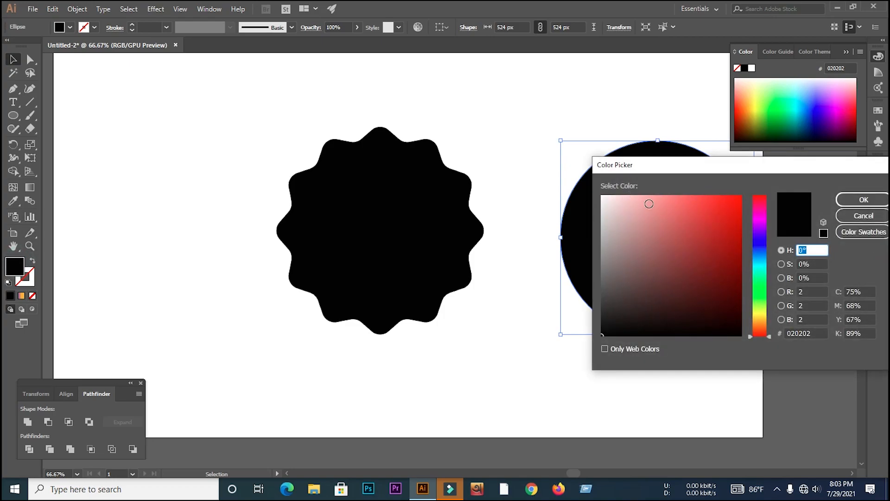
{"action": "left_click", "coordinate": [863, 200]}
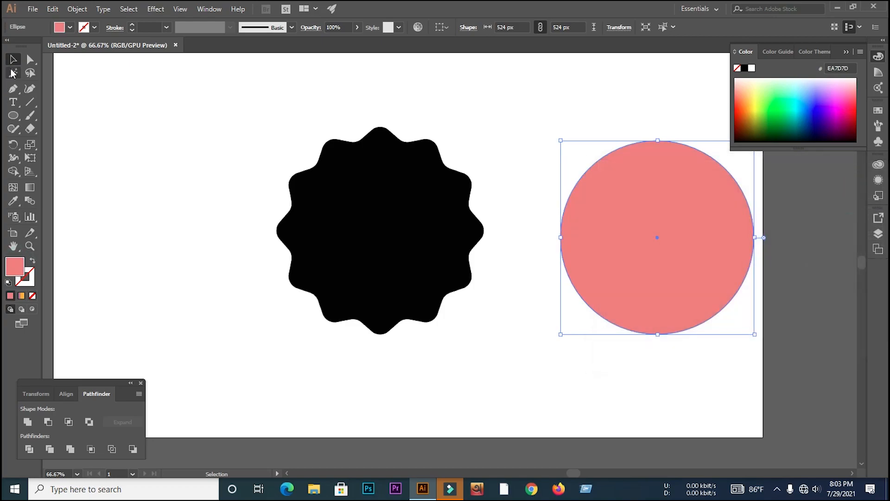
{"action": "left_click", "coordinate": [244, 129]}
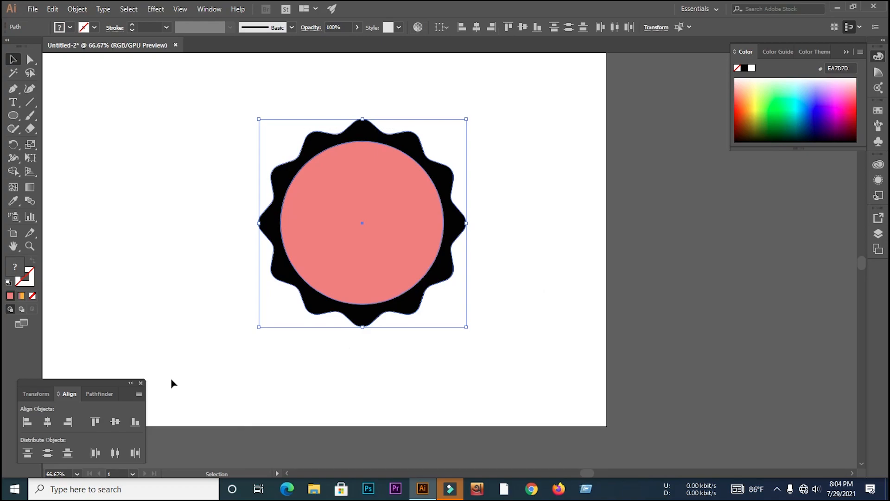
Step: Cut the circle out with Minus Front and draw a stroke-only circle beside the badge
{"action": "left_click", "coordinate": [97, 394]}
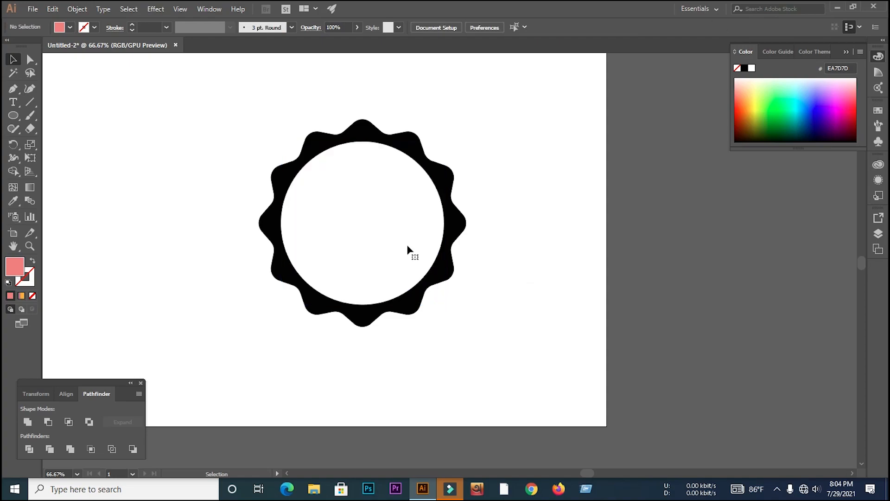
{"action": "left_click", "coordinate": [13, 116]}
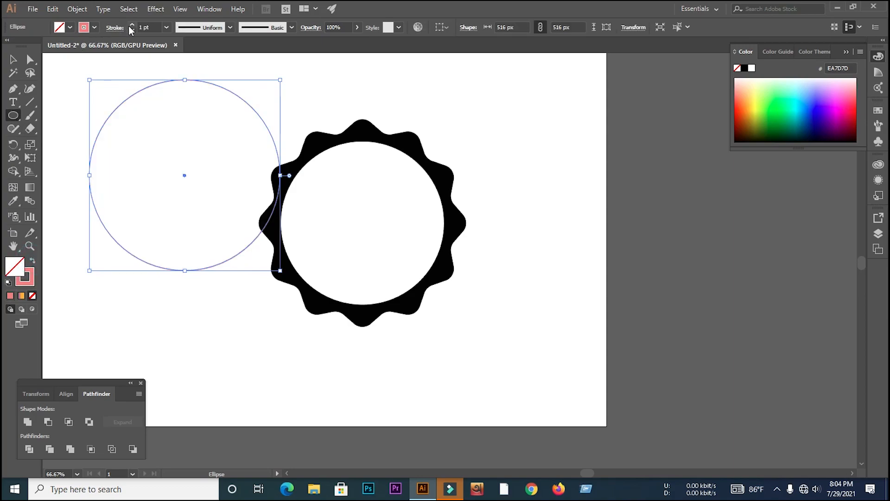
Step: Thicken the circle into a ring and centre it horizontally and vertically in the badge's hole
{"action": "left_click", "coordinate": [132, 25]}
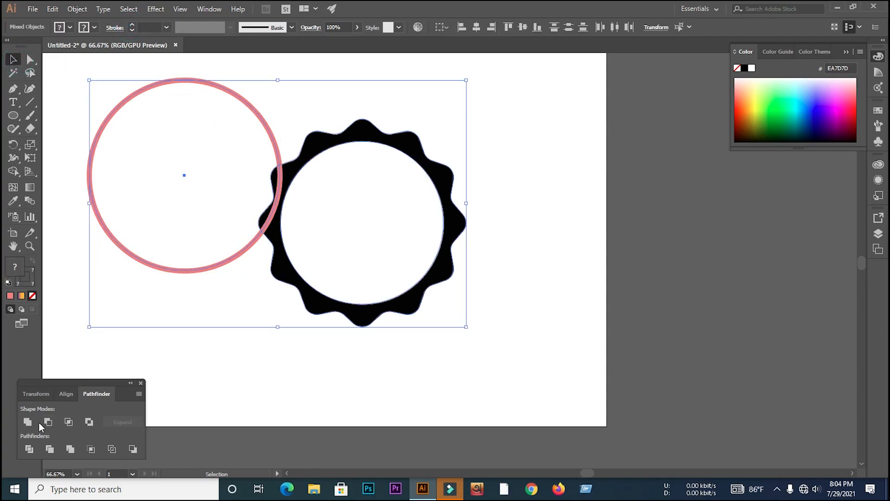
{"action": "left_click", "coordinate": [111, 422]}
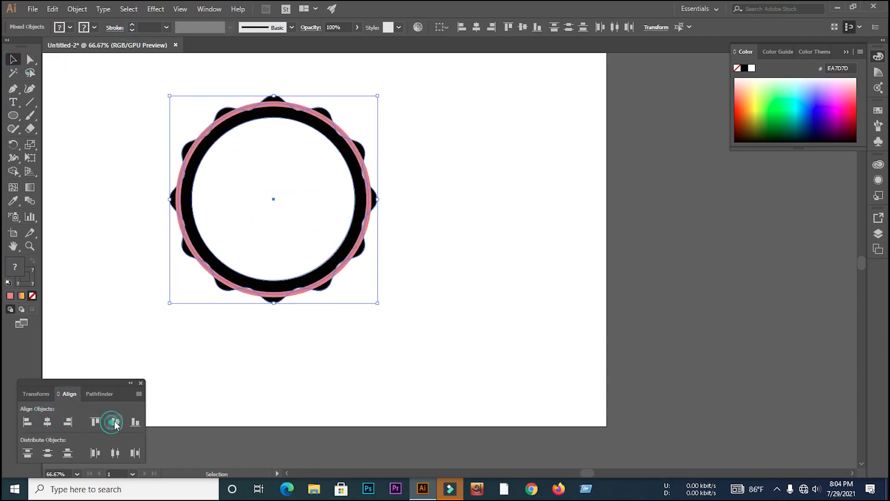
{"action": "left_click", "coordinate": [315, 111]}
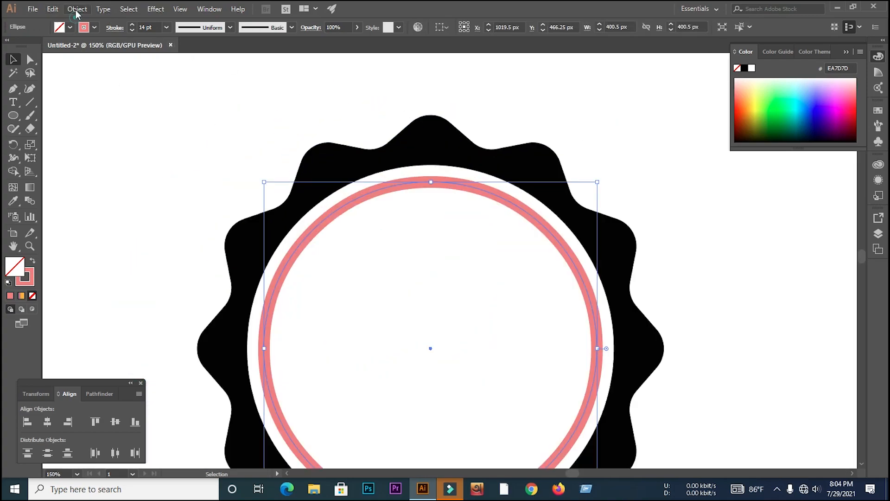
Step: Expand the ring's stroke into a filled shape, recolour it black and deselect the finished badge
{"action": "left_click", "coordinate": [77, 8]}
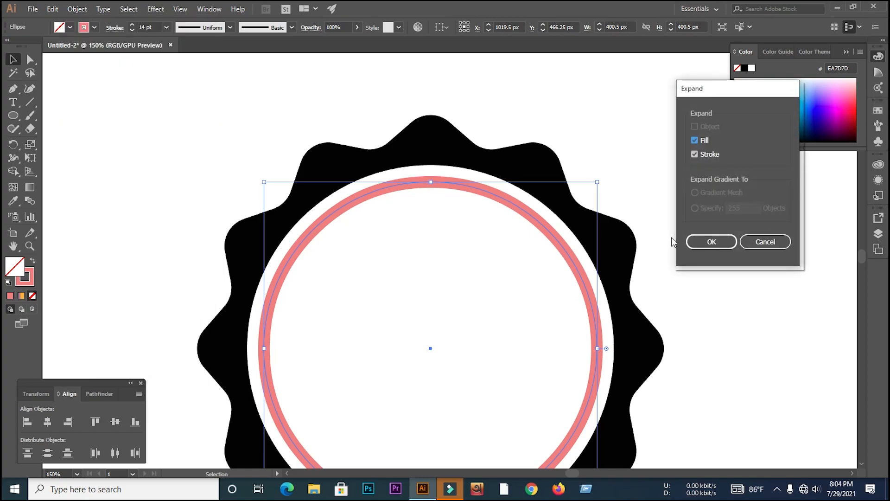
{"action": "left_click", "coordinate": [711, 241]}
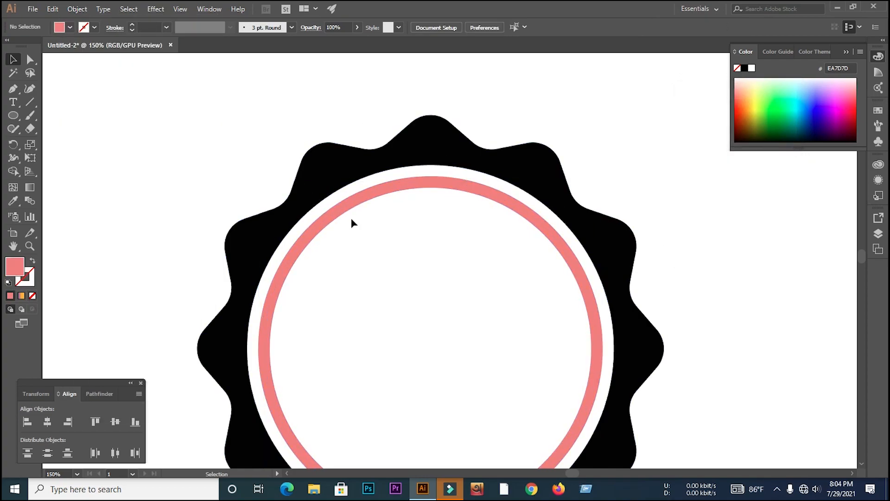
{"action": "left_click", "coordinate": [352, 223]}
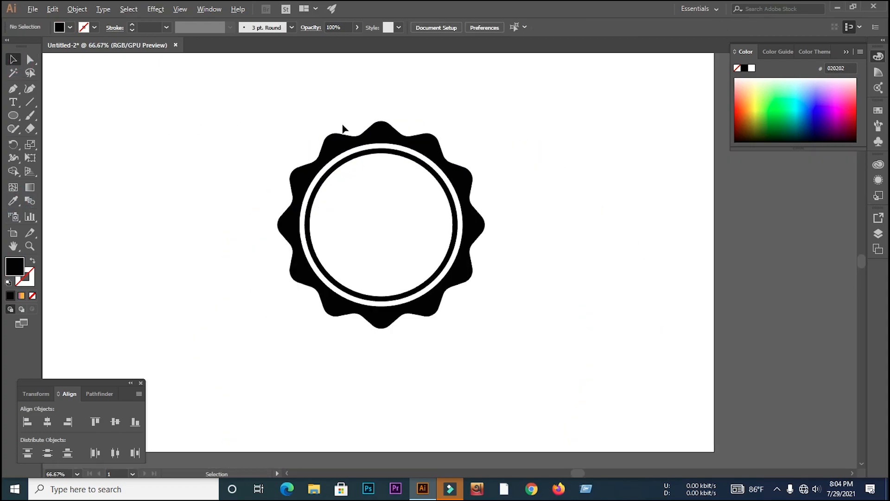
{"action": "right_click", "coordinate": [364, 182]}
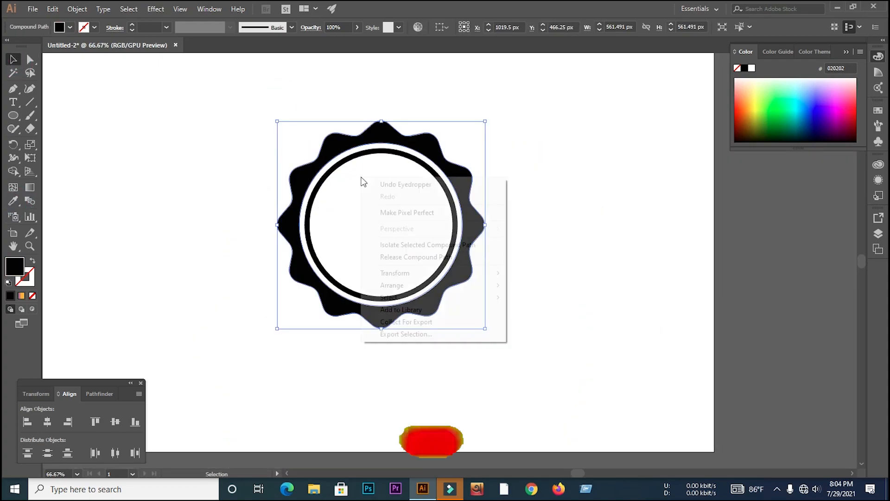
{"action": "left_click", "coordinate": [238, 211]}
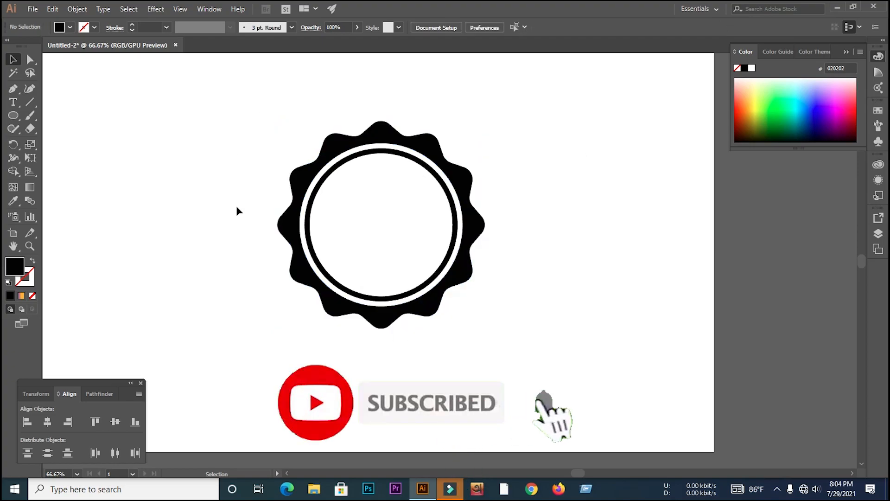